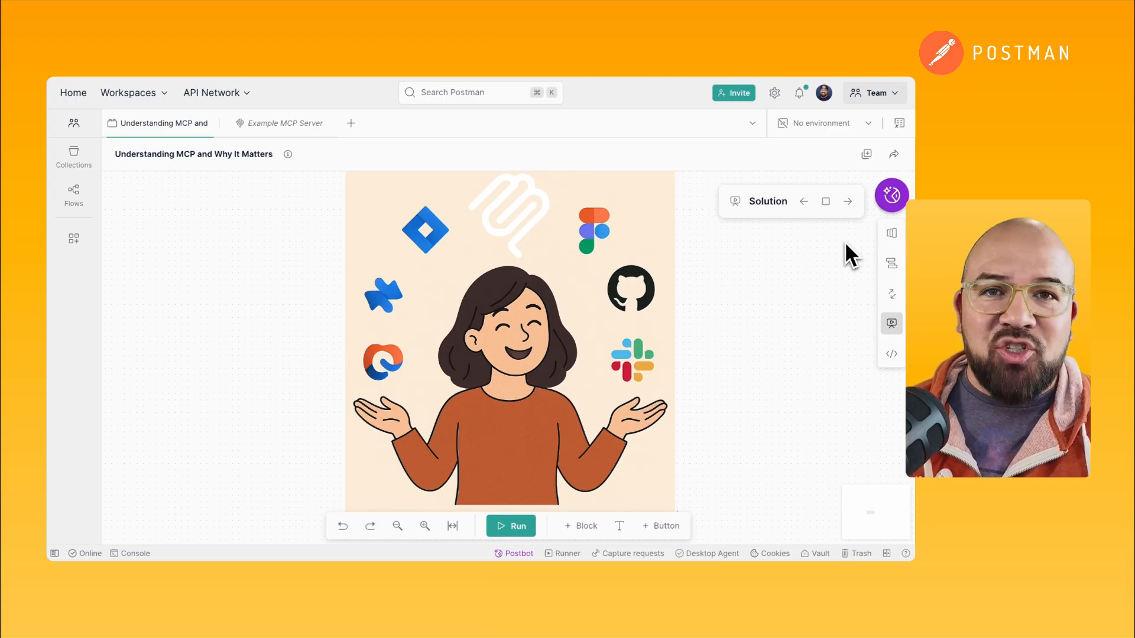
- Advance the presentation to the 'OpenAI Adopts MCP' slide showing Sam Altman's post
left_click(847, 201)
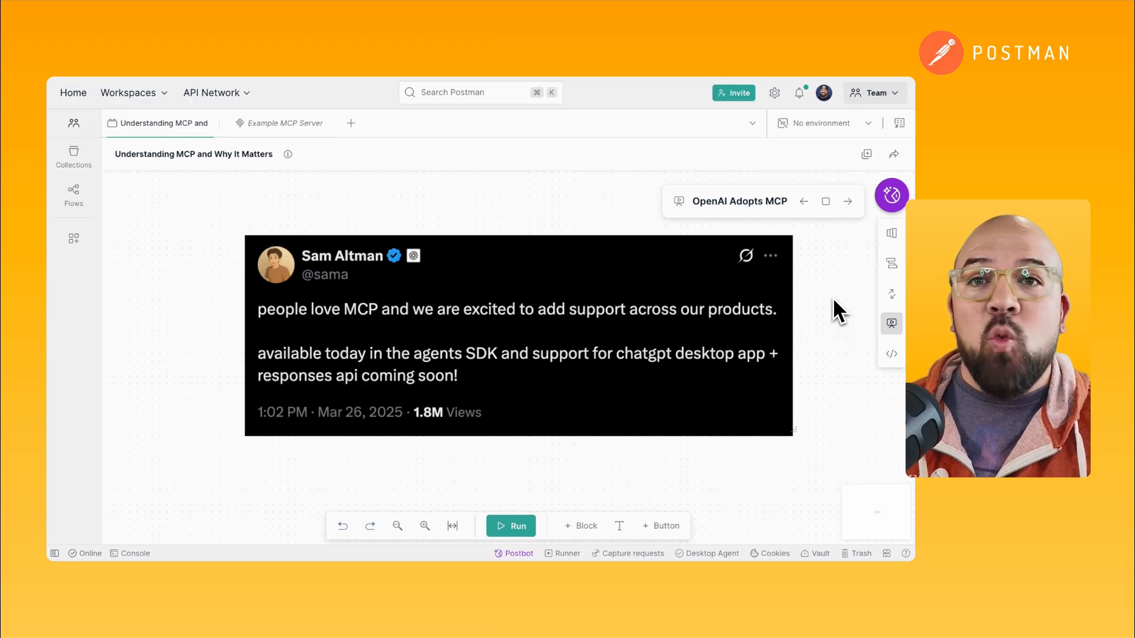
- Advance the presentation to the 'Google Adopts MCP' slide showing Sundar Pichai's post
left_click(847, 201)
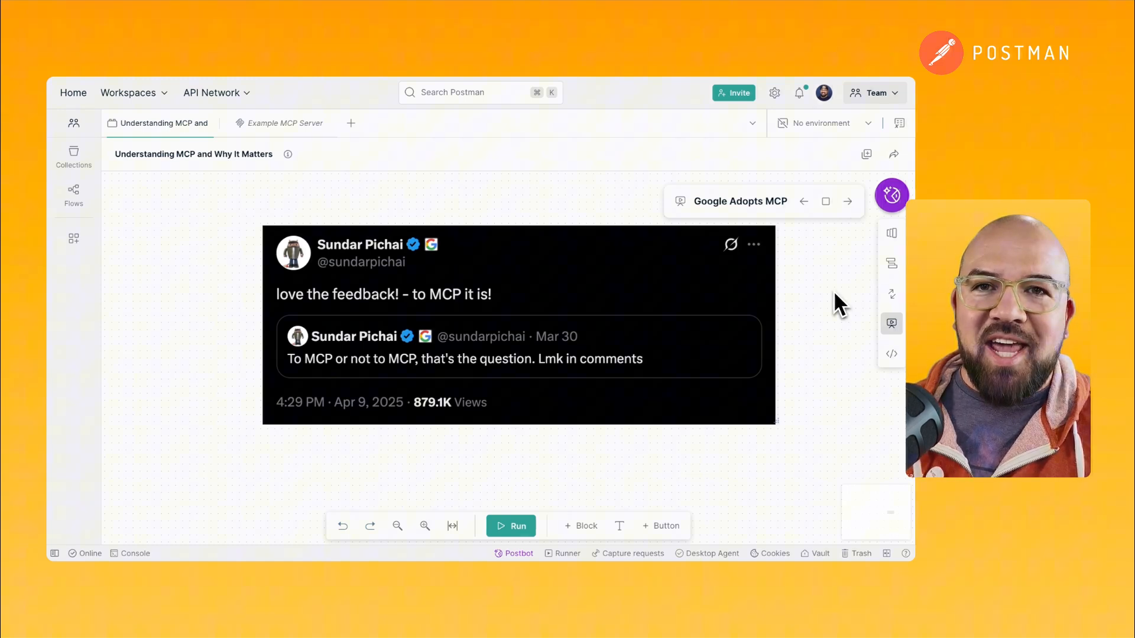
mouse_move(831, 299)
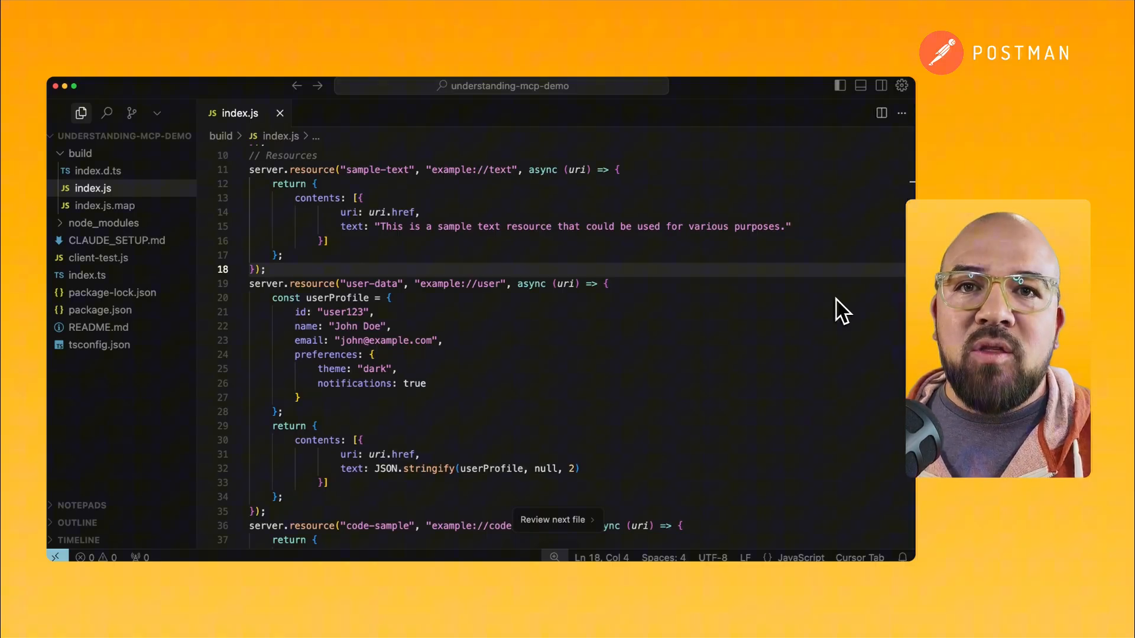
scroll("down", 3)
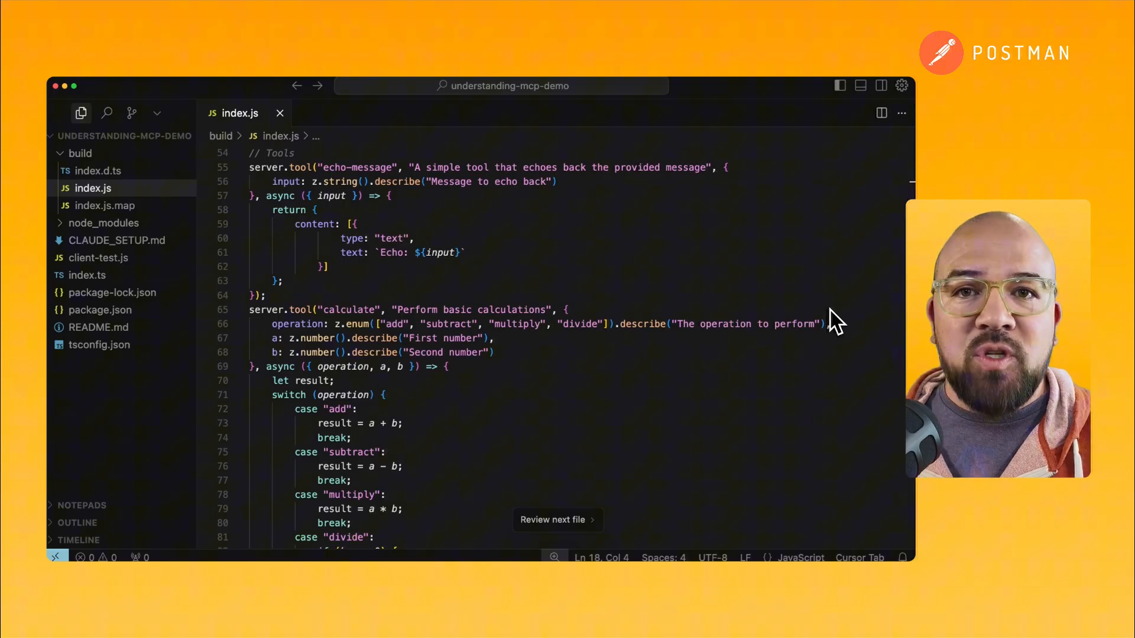
scroll("down", 3)
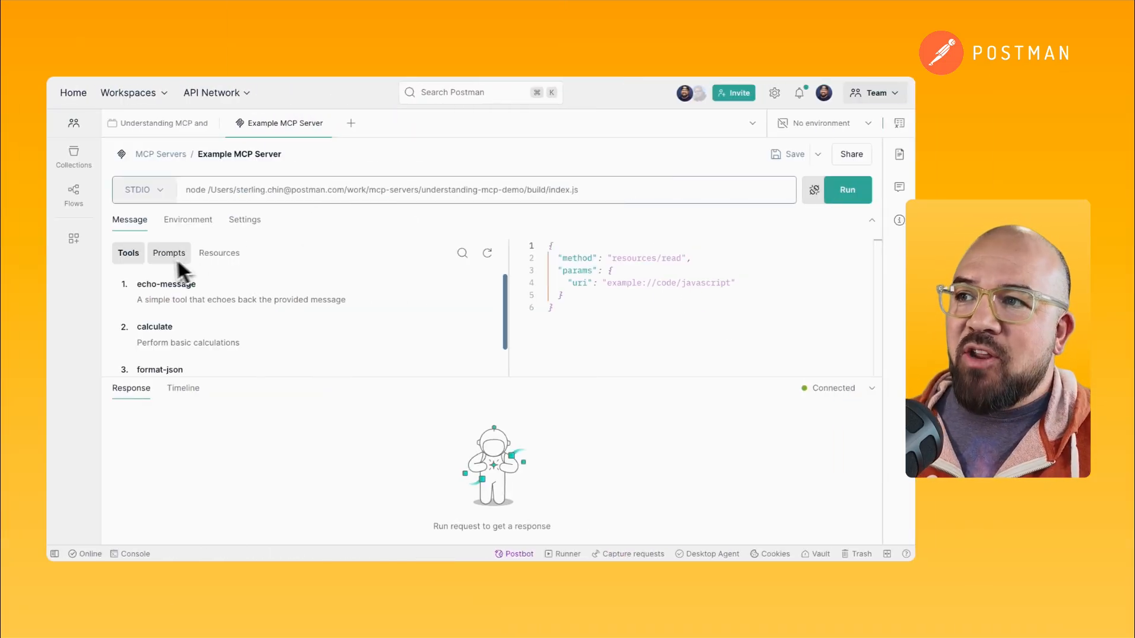
- Call the echo-message tool on the local MCP server
left_click(218, 253)
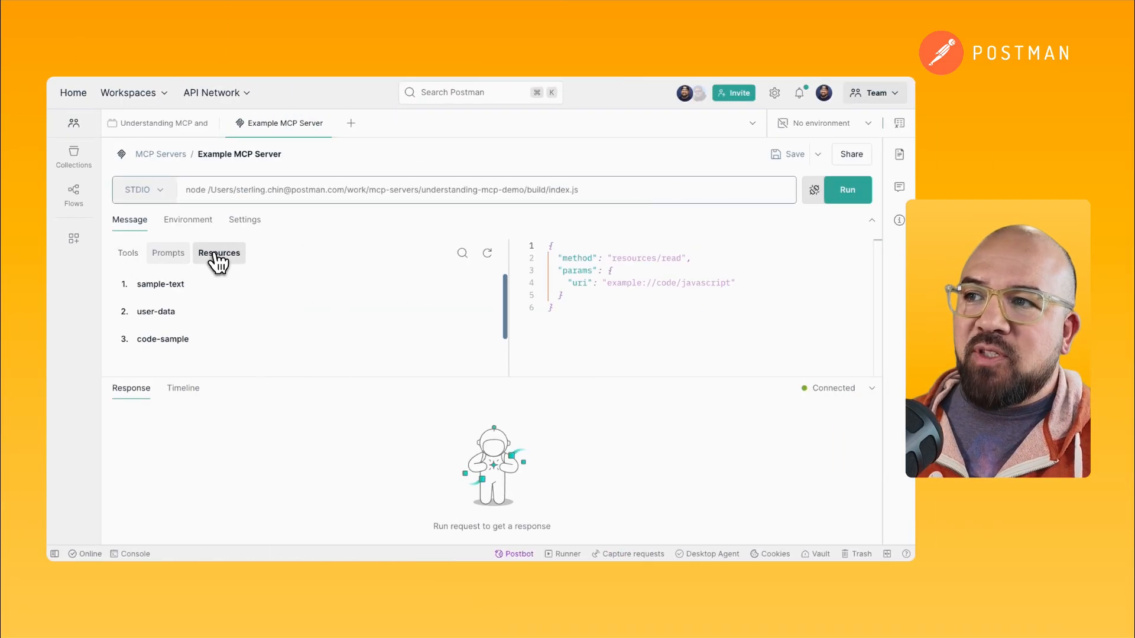
left_click(128, 253)
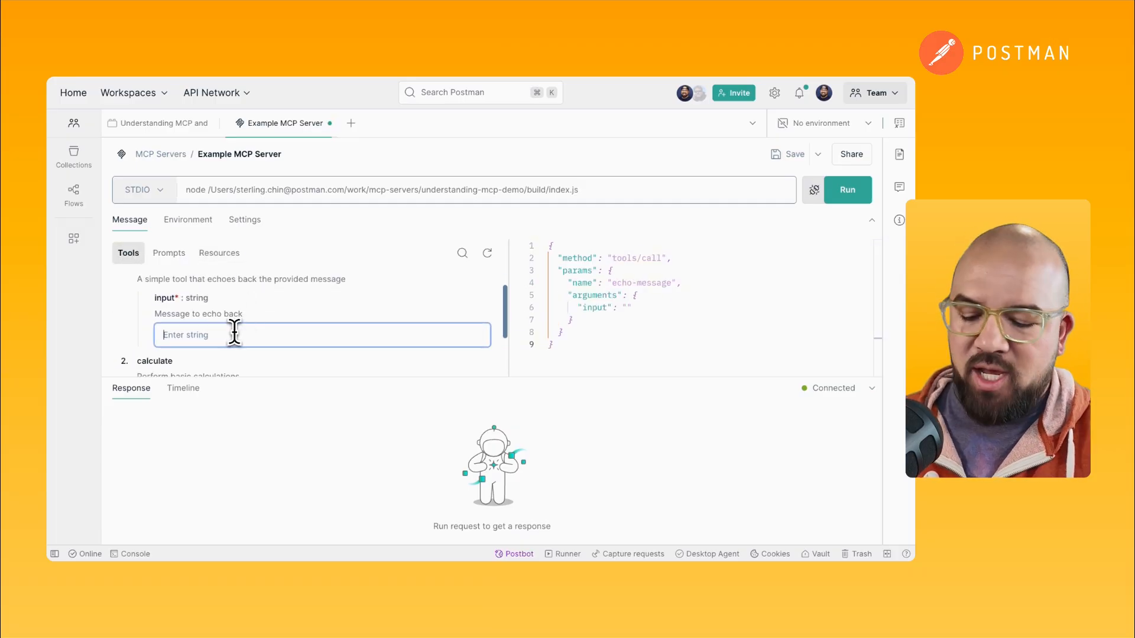
left_click(847, 190)
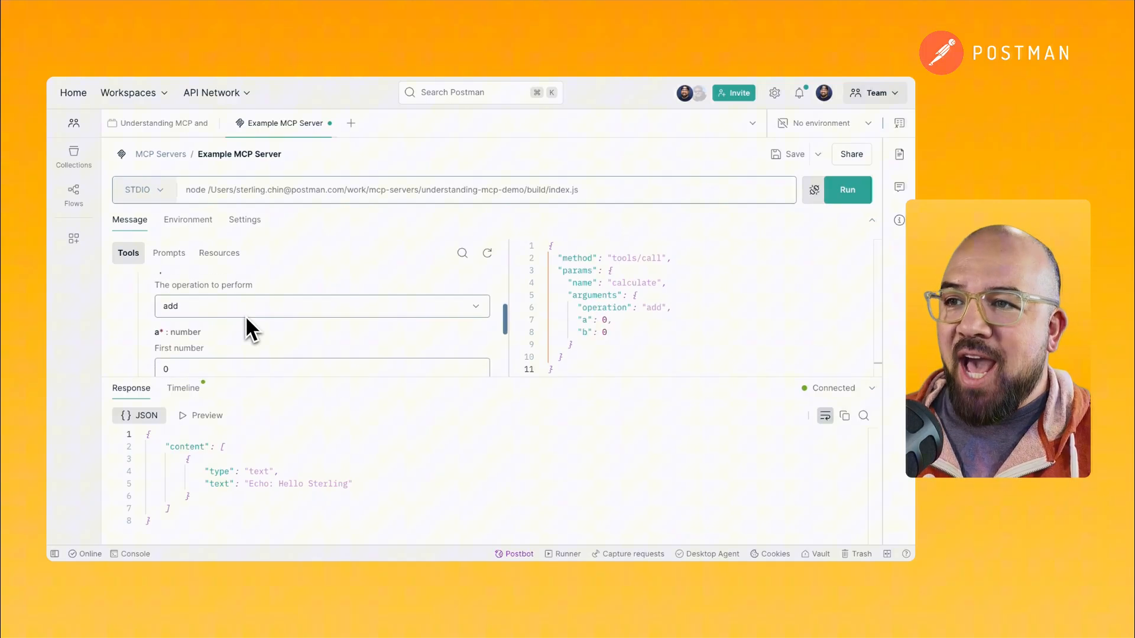
- Run the calculate tool with multiply on 42 and 320, returning 13440
left_click(320, 306)
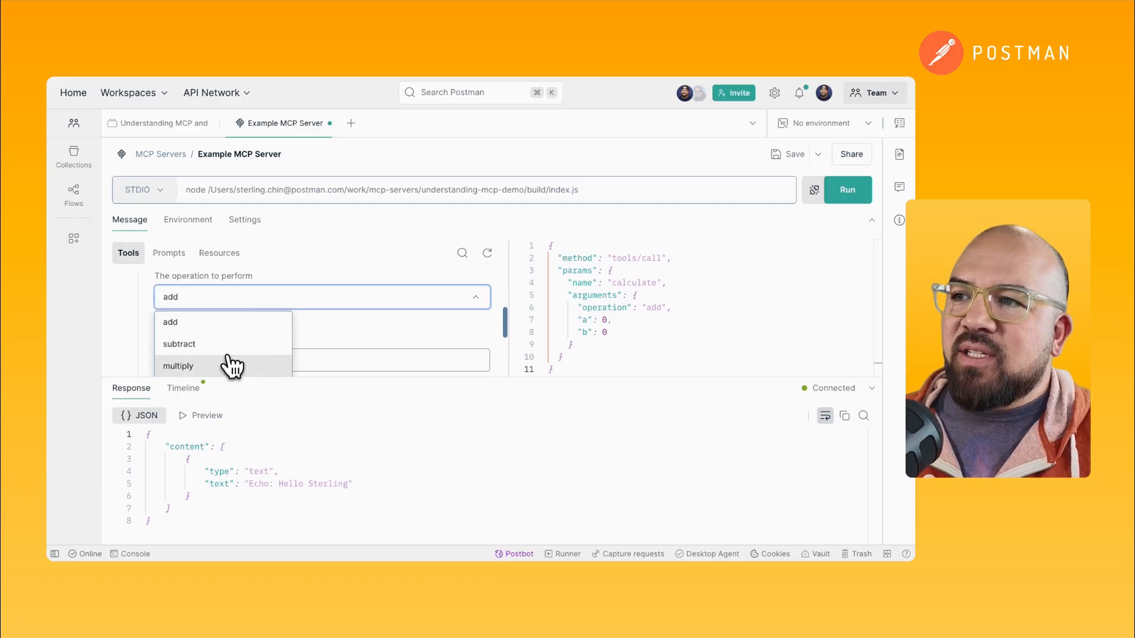
left_click(178, 365)
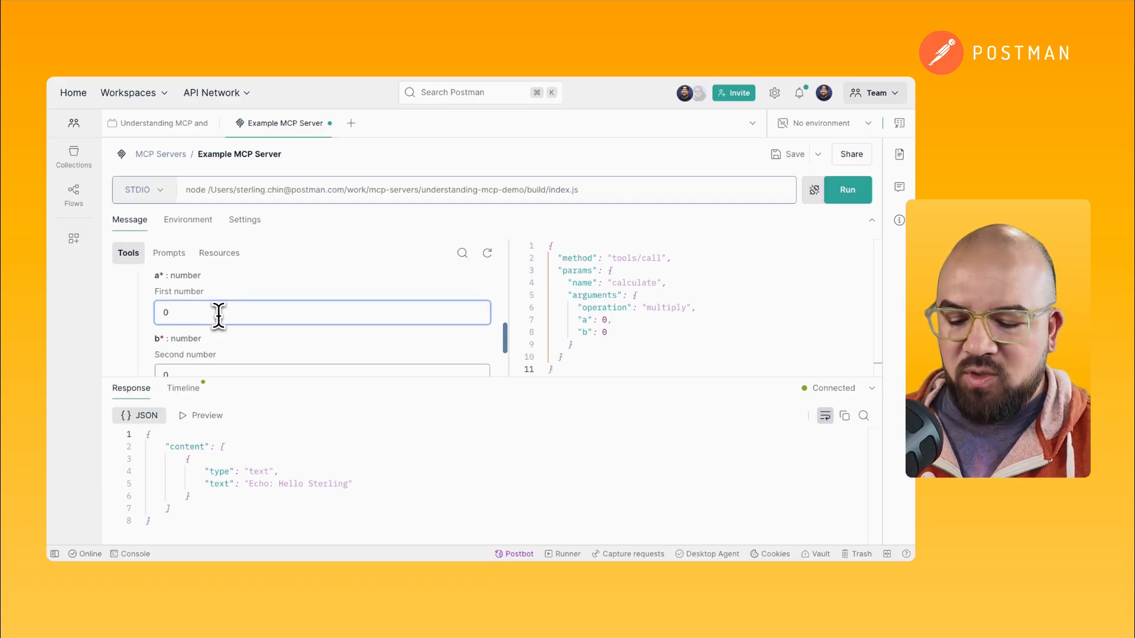
type("42")
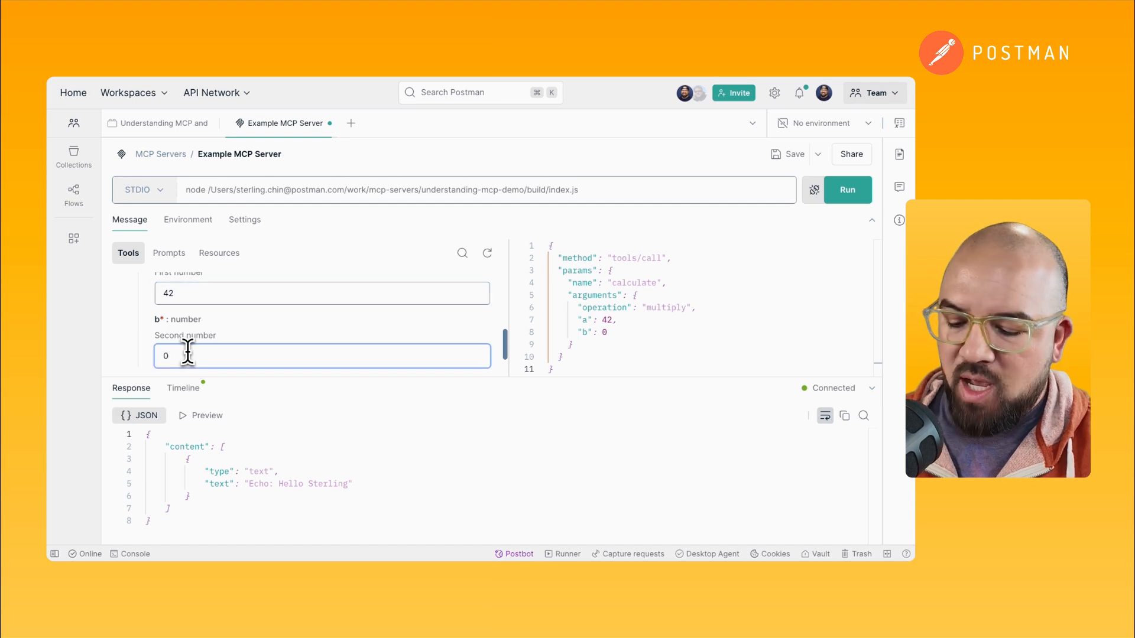
type("32")
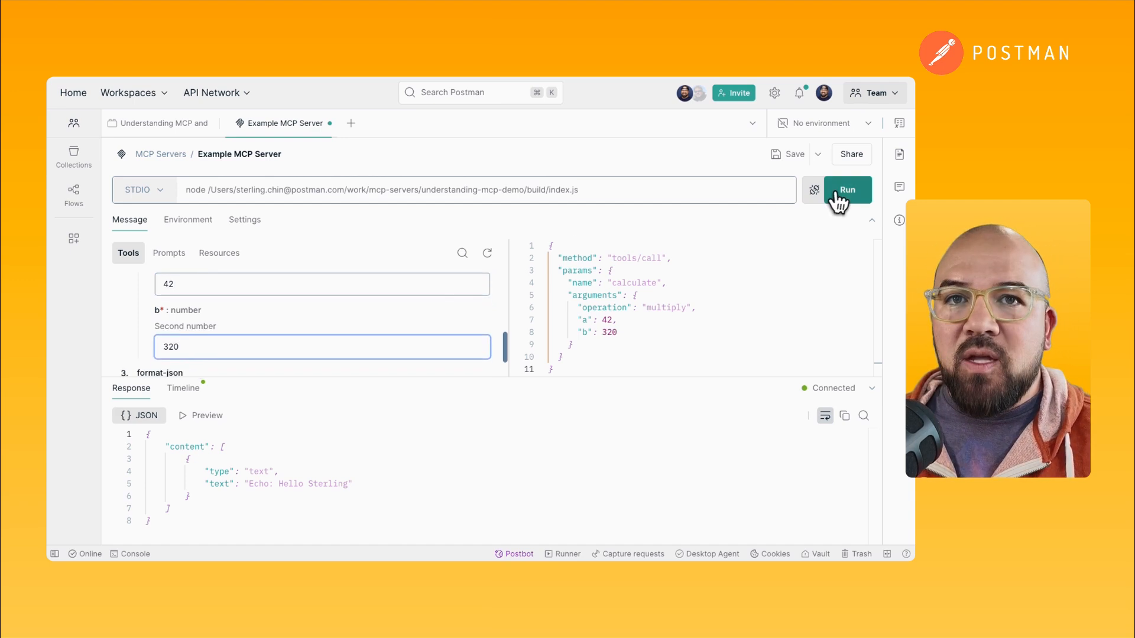
left_click(847, 190)
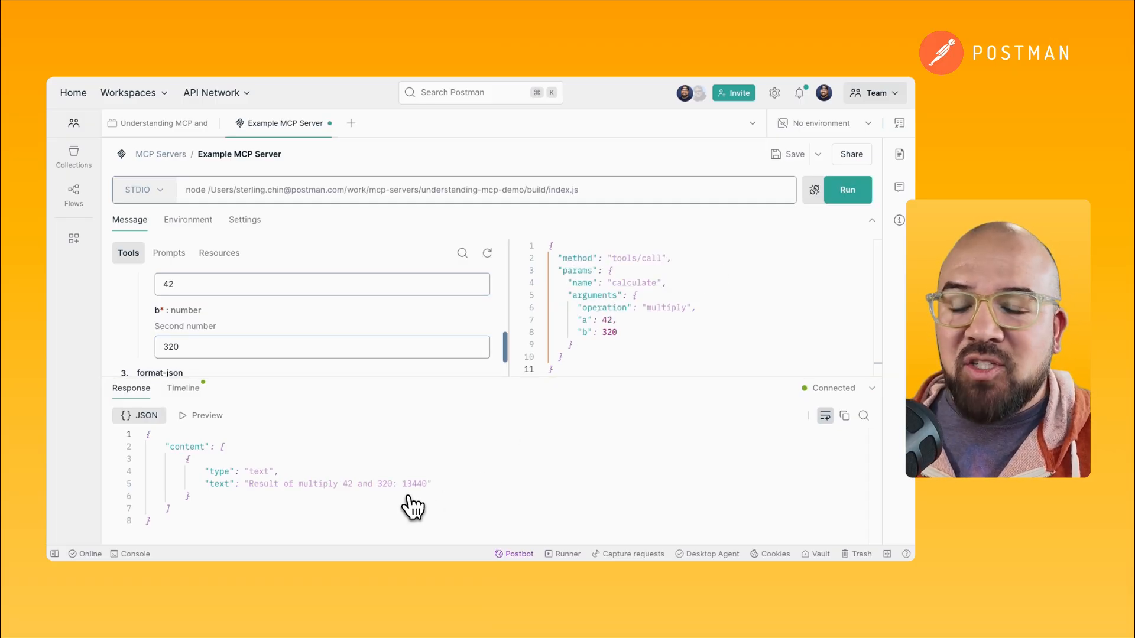
mouse_move(386, 412)
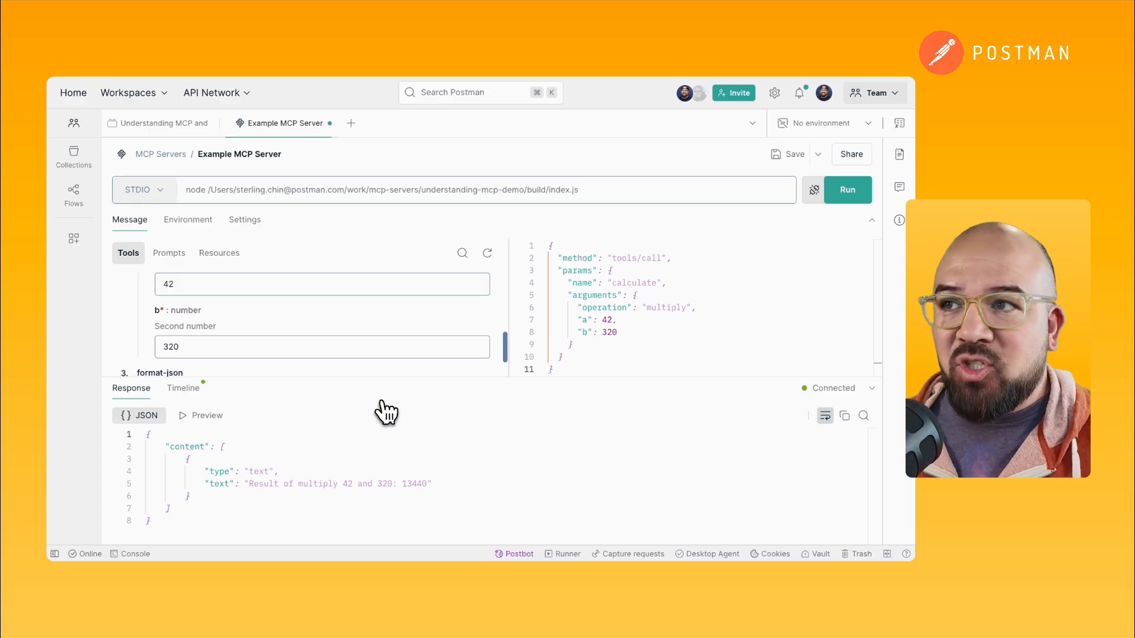
left_click(219, 253)
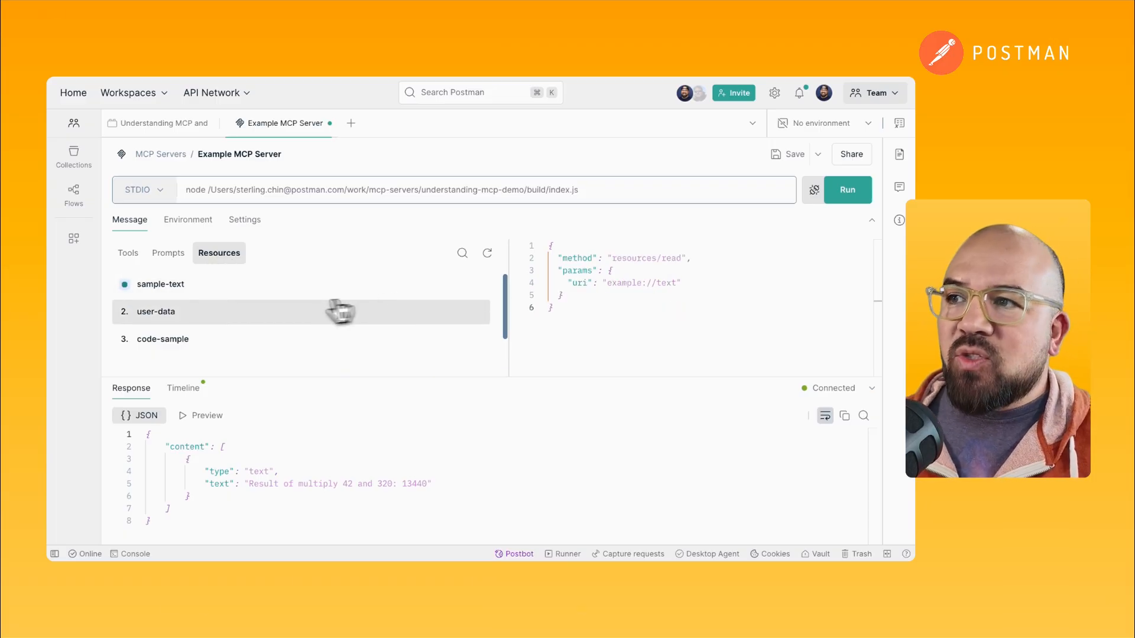
- Fetch the sample-text and user-data resources, showing the sample text and JSON user record
left_click(160, 283)
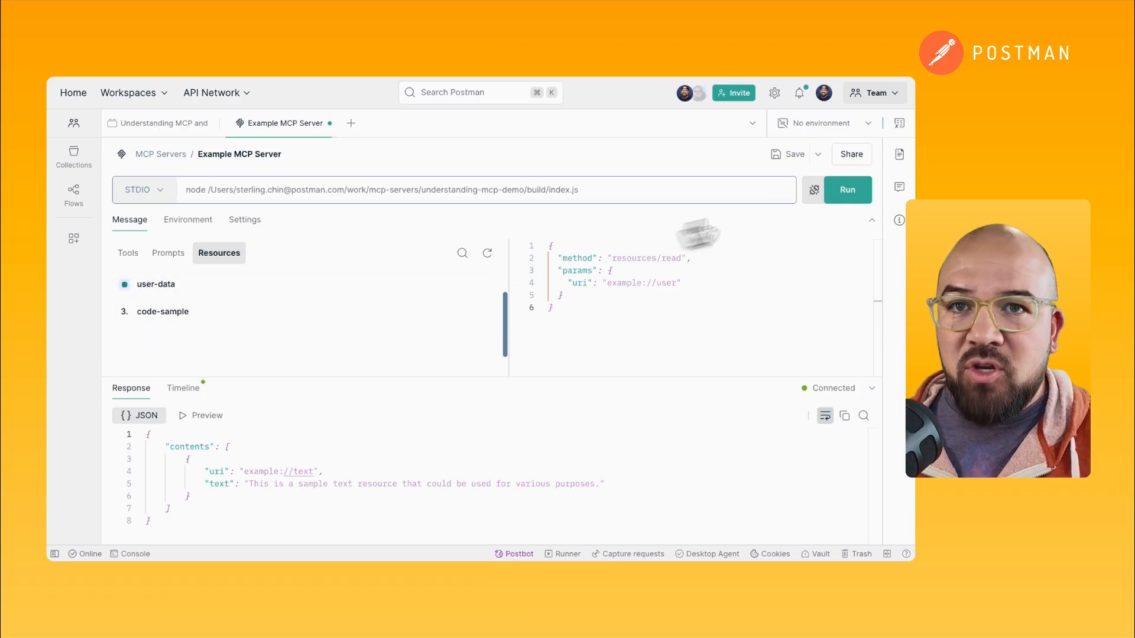
left_click(847, 189)
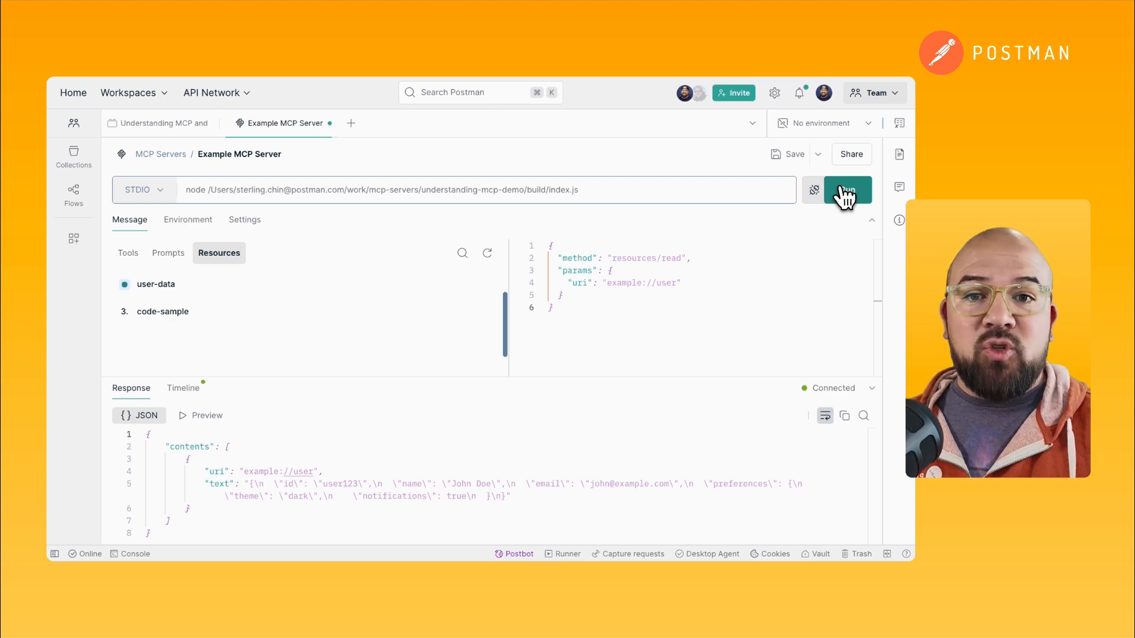
left_click(168, 252)
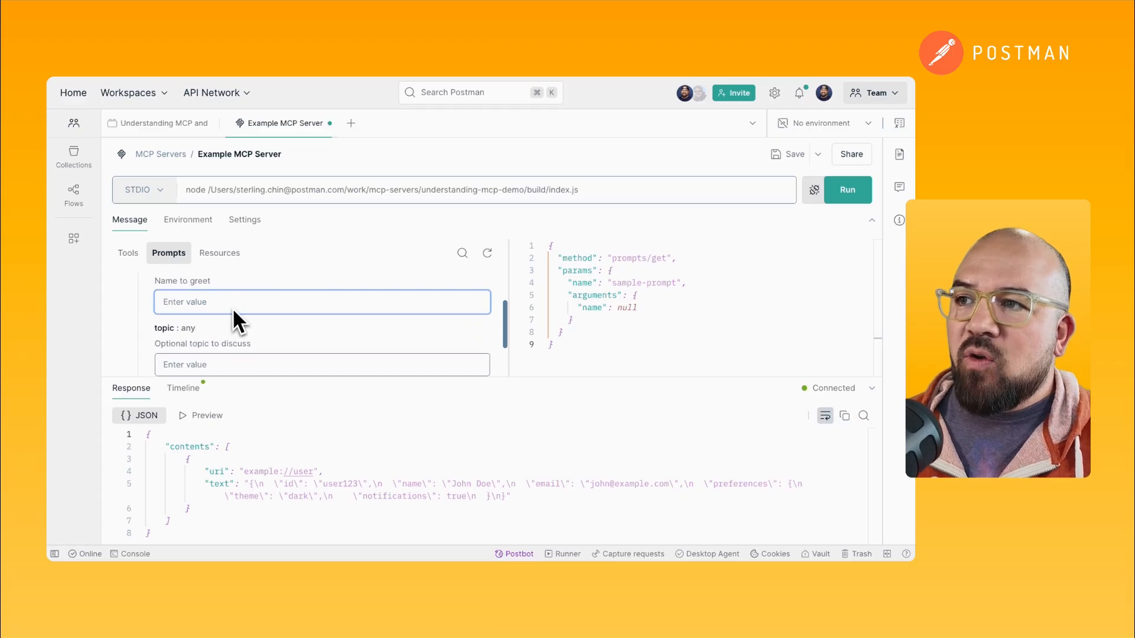
- Run sample-prompt with name Sterling and topic Star Trek, returning 'Hello Sterling, let's talk about Star Trek.'
type("Sterl")
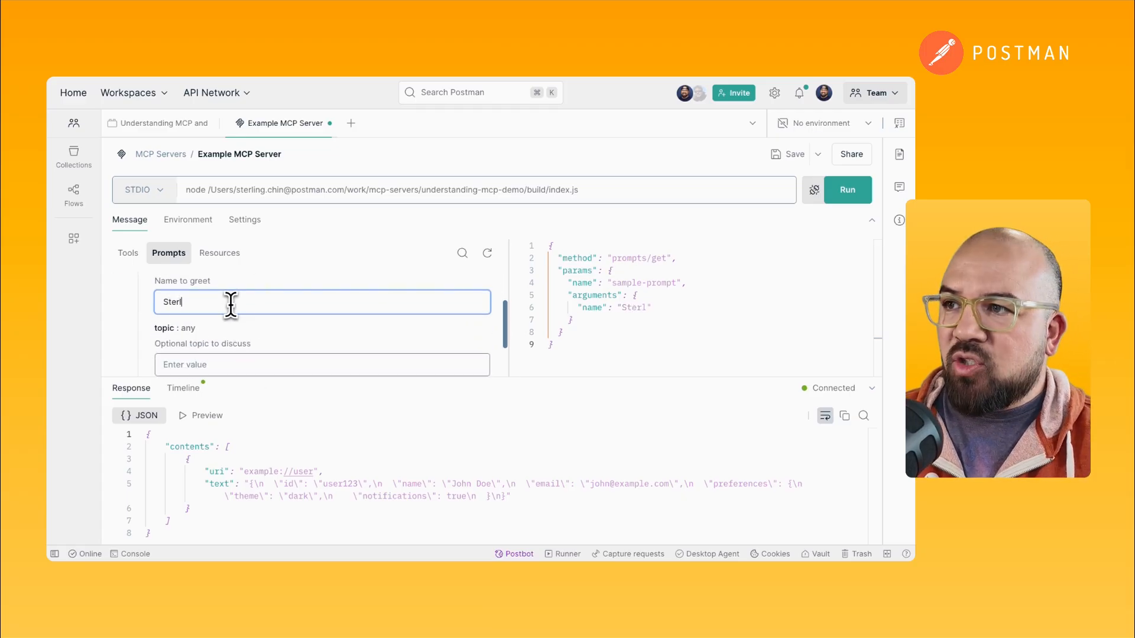
type("ing")
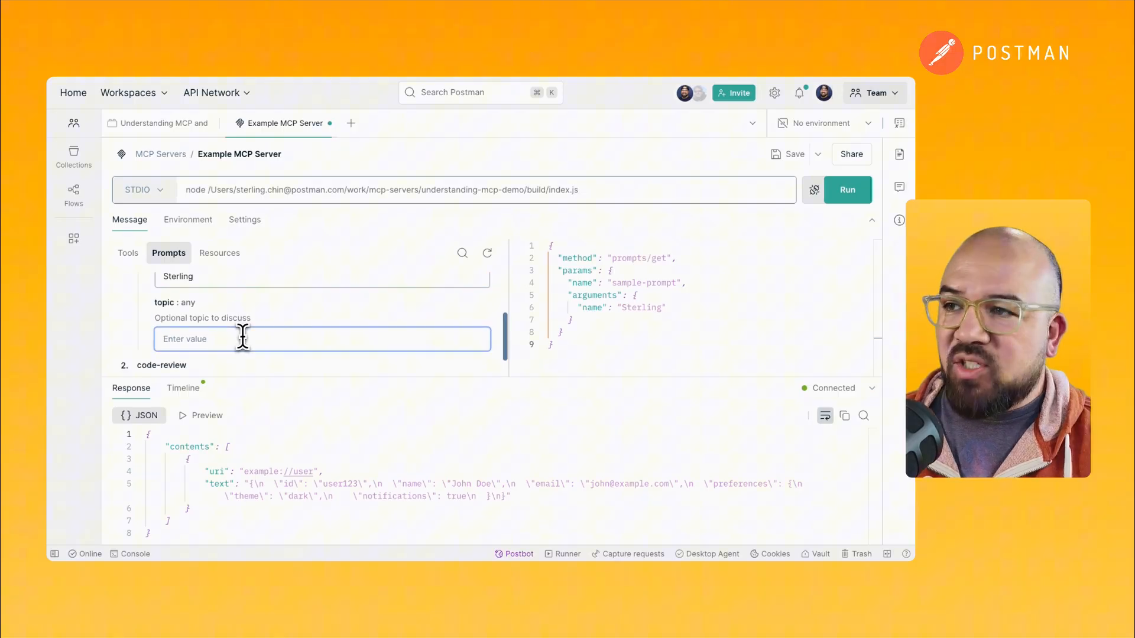
type("Star Trek")
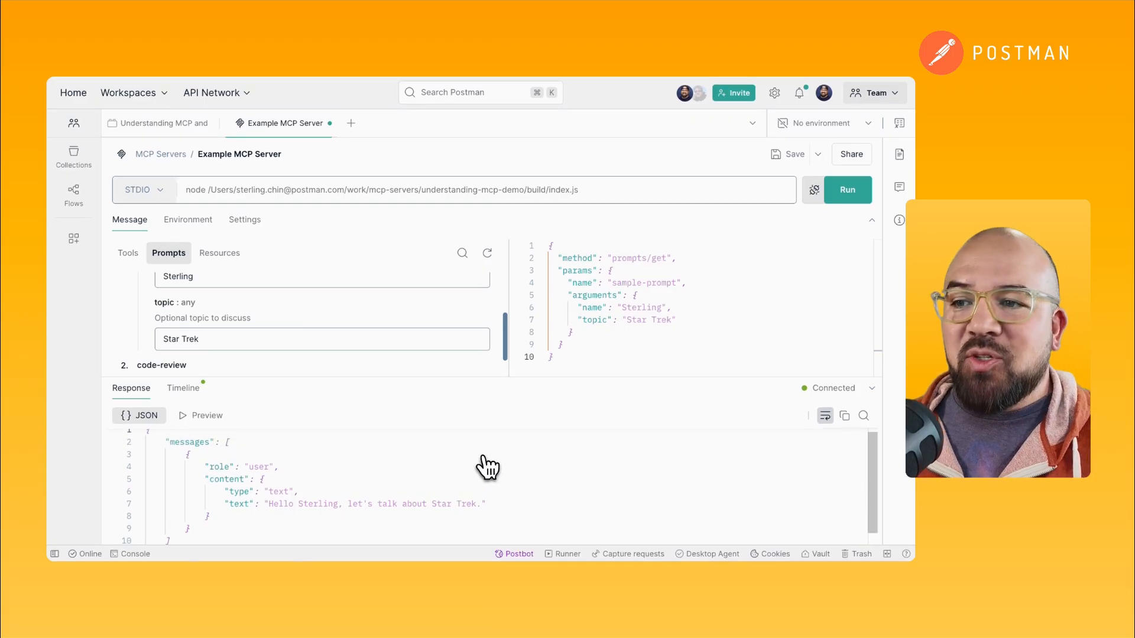
mouse_move(484, 465)
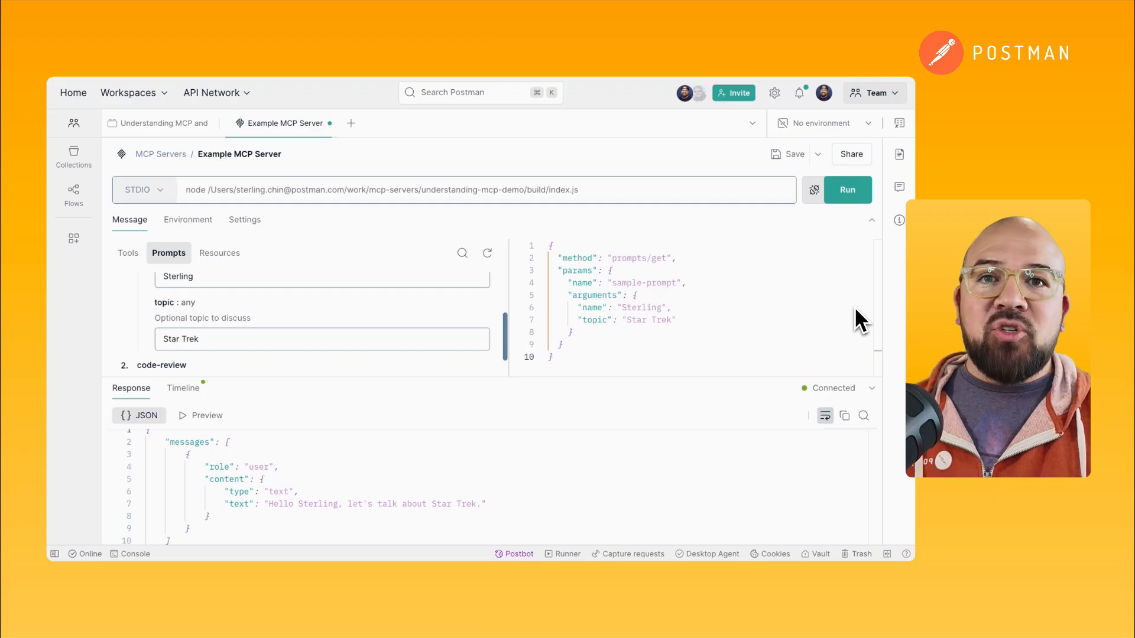
mouse_move(861, 300)
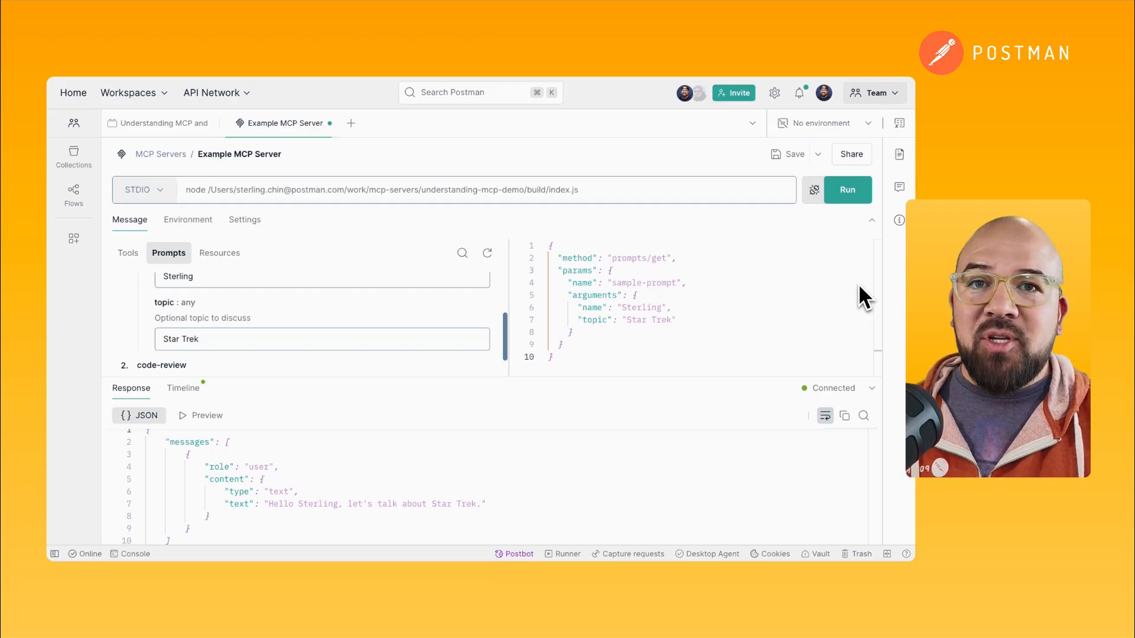